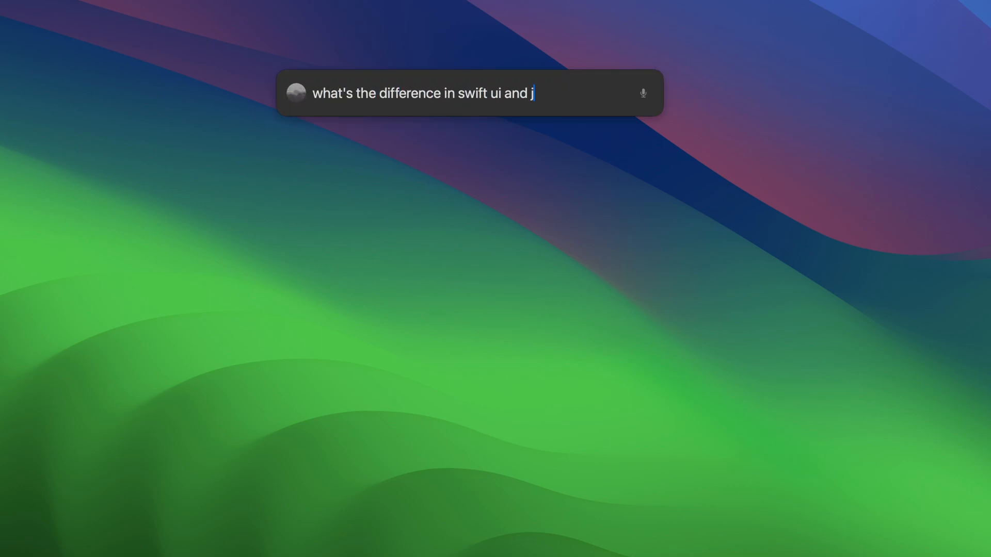
# Ask Fluid 'what is swift coding from apple?' and read its detailed answer.
pyautogui.press('Return')
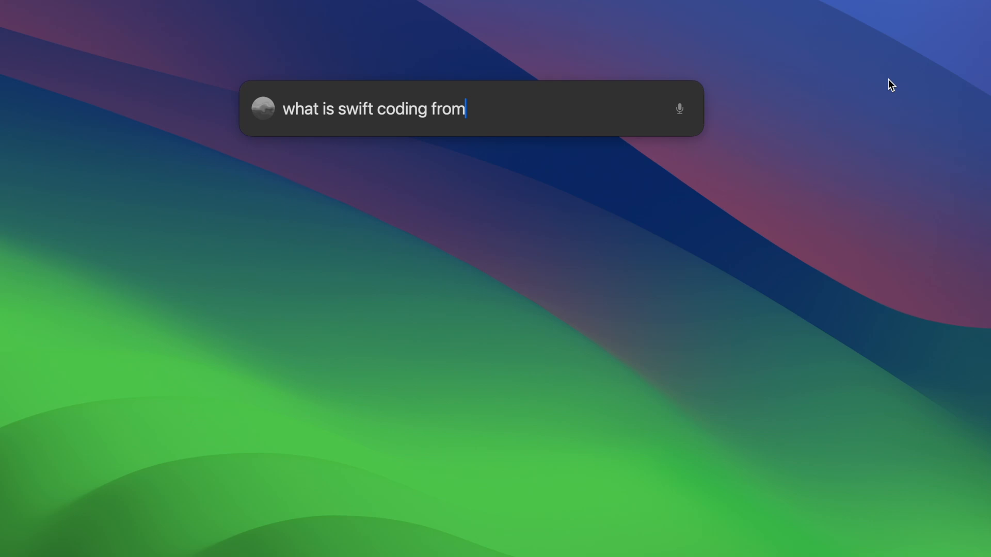
pyautogui.write(' apple?')
pyautogui.press('Return')
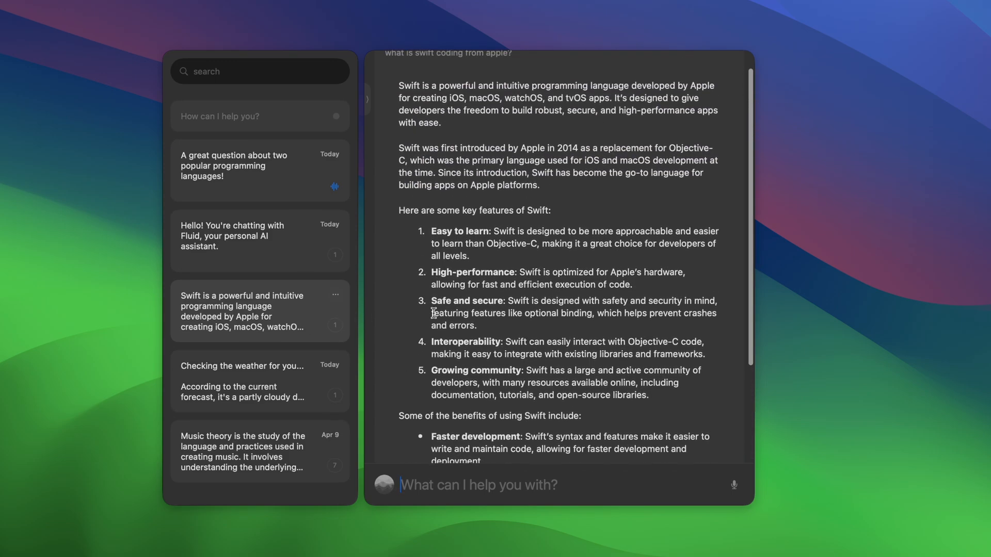
# View the Fluid Pro API page on getfluid.app and scroll to upcoming features.
pyautogui.click(252, 382)
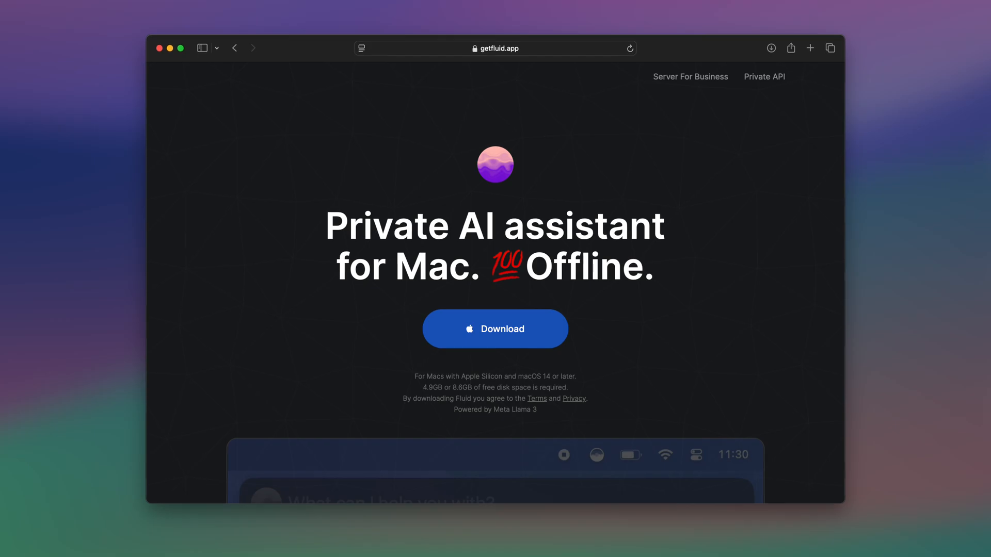
pyautogui.click(763, 76)
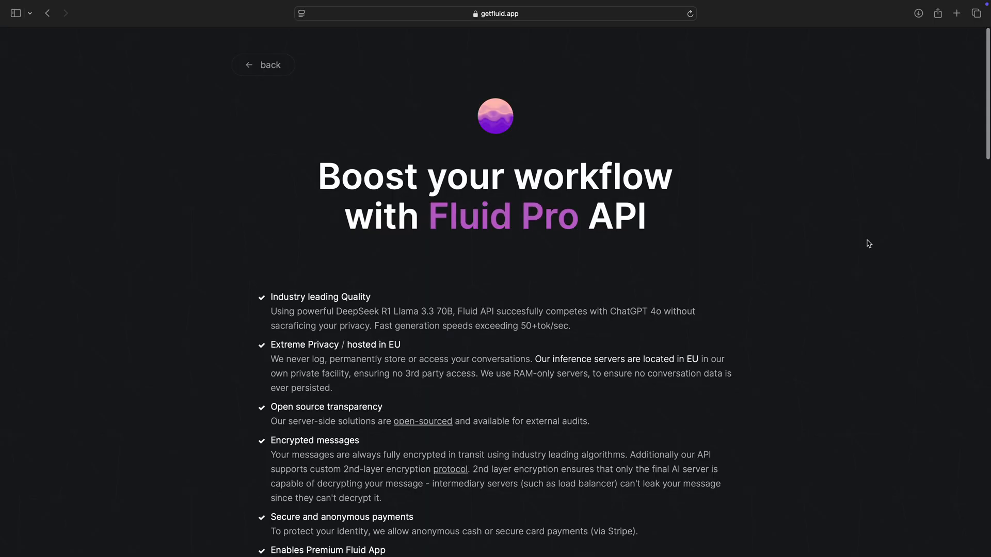
pyautogui.scroll(-3)
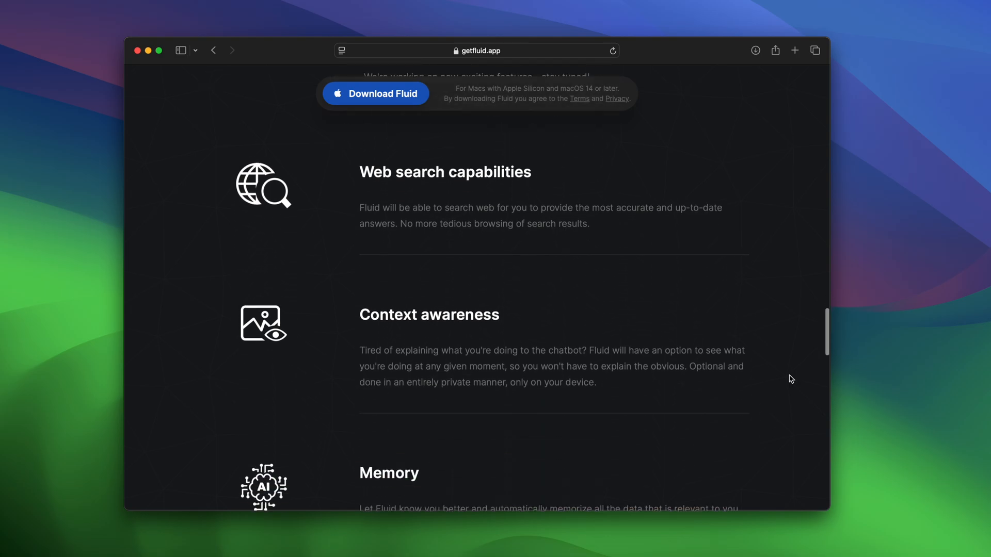
pyautogui.scroll(-3)
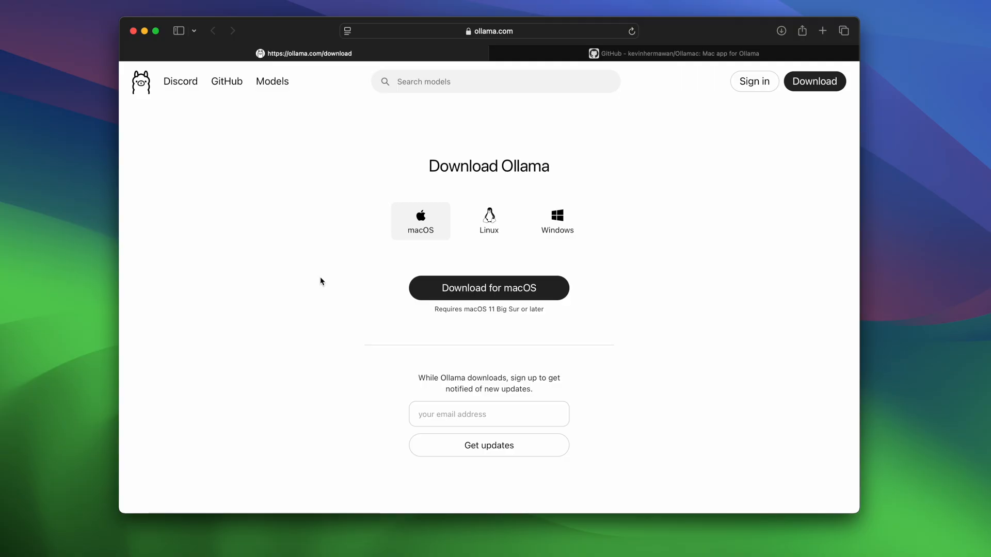
# View Ollama's Linux install command, then its Windows download option.
pyautogui.click(488, 220)
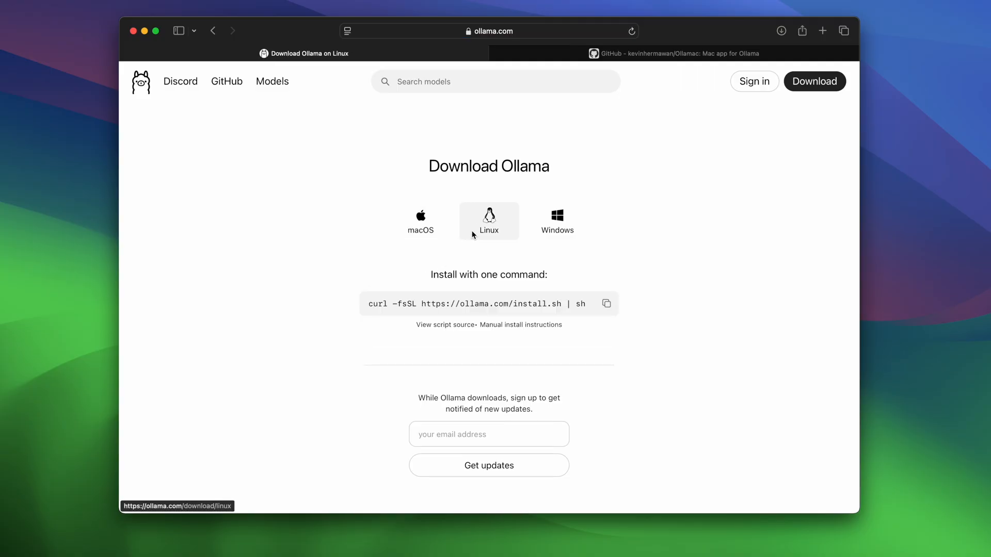
pyautogui.click(557, 221)
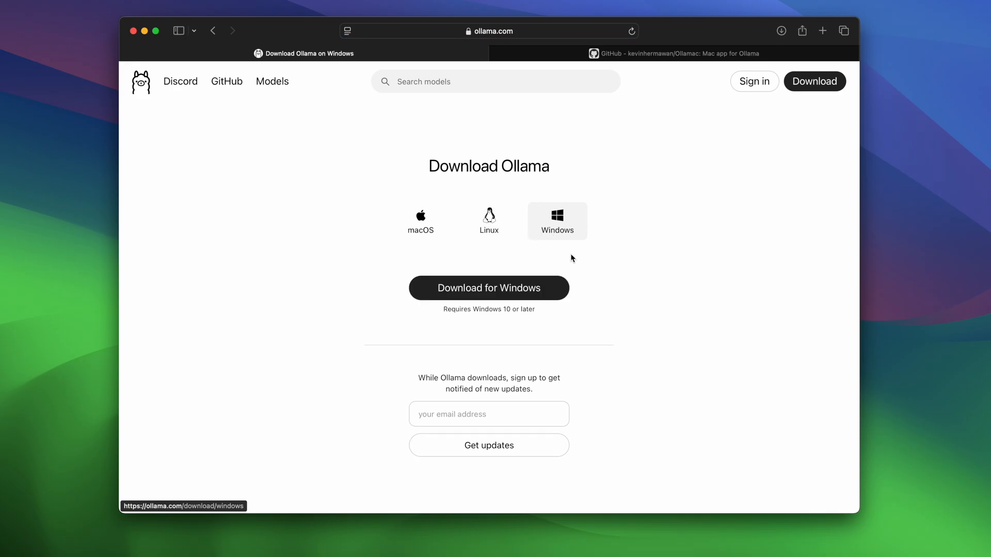
pyautogui.click(272, 81)
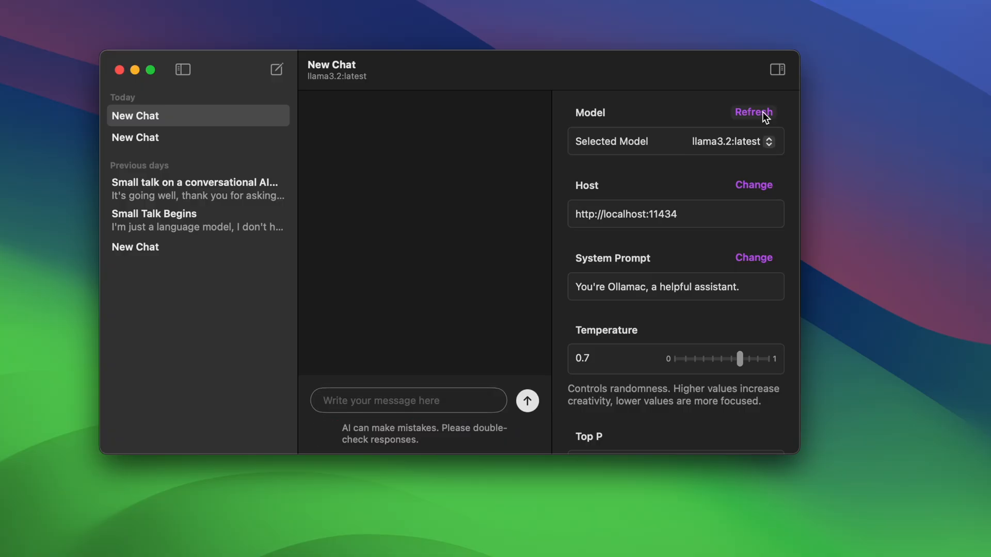
pyautogui.moveTo(723, 158)
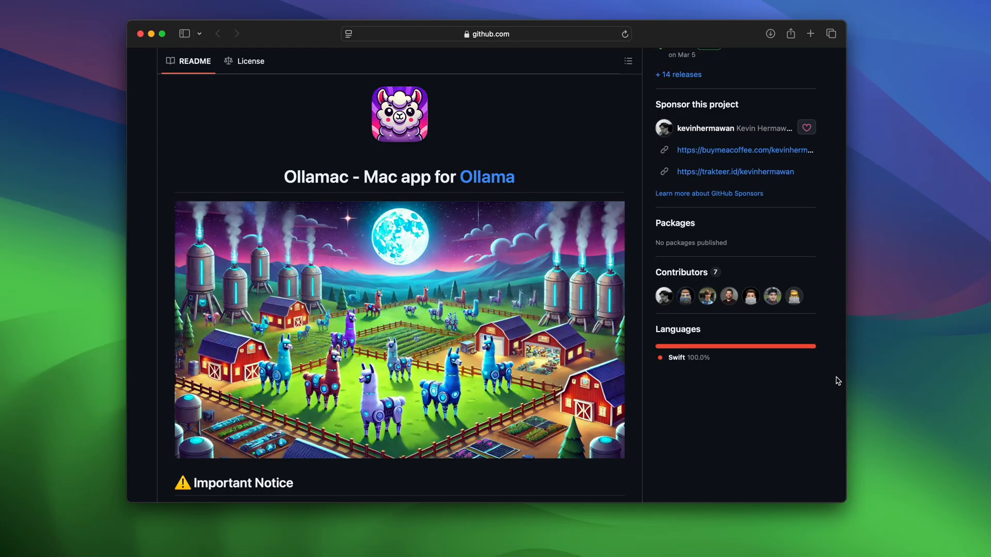
# Scroll the Ollamac README through prerequisites to the Homebrew installation instructions.
pyautogui.scroll(-3)
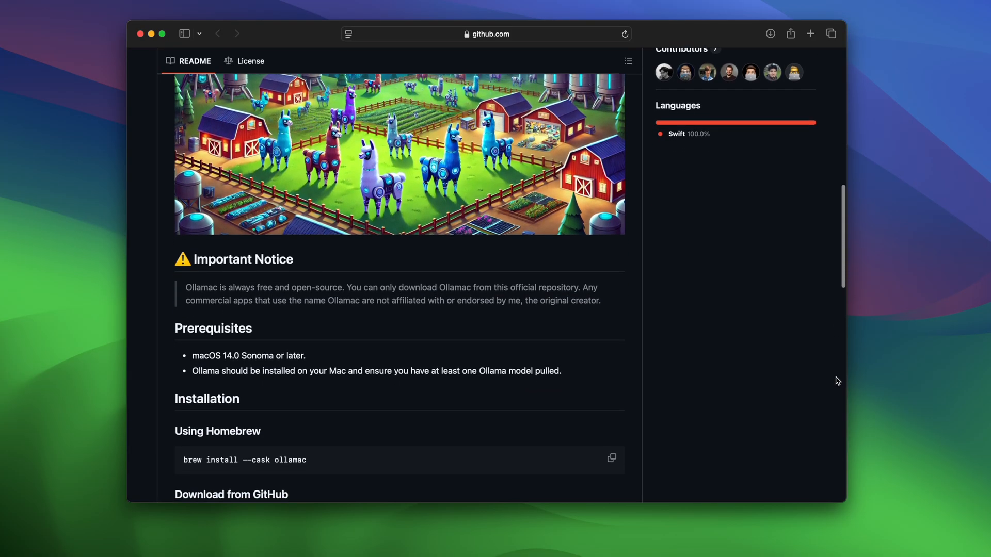
pyautogui.scroll(-3)
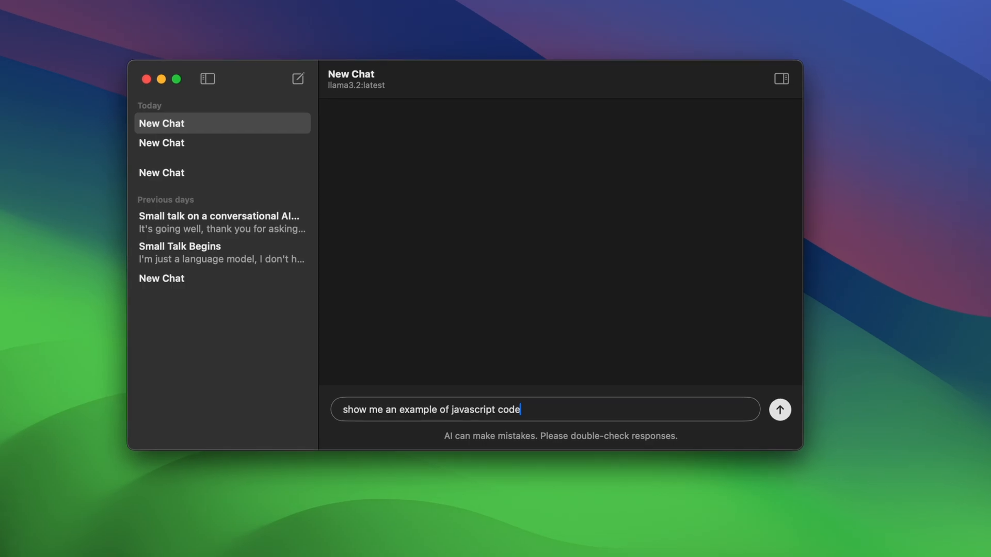
# Send 'show me an example of javascript code' in Ollamac and scroll the answer.
pyautogui.click(780, 409)
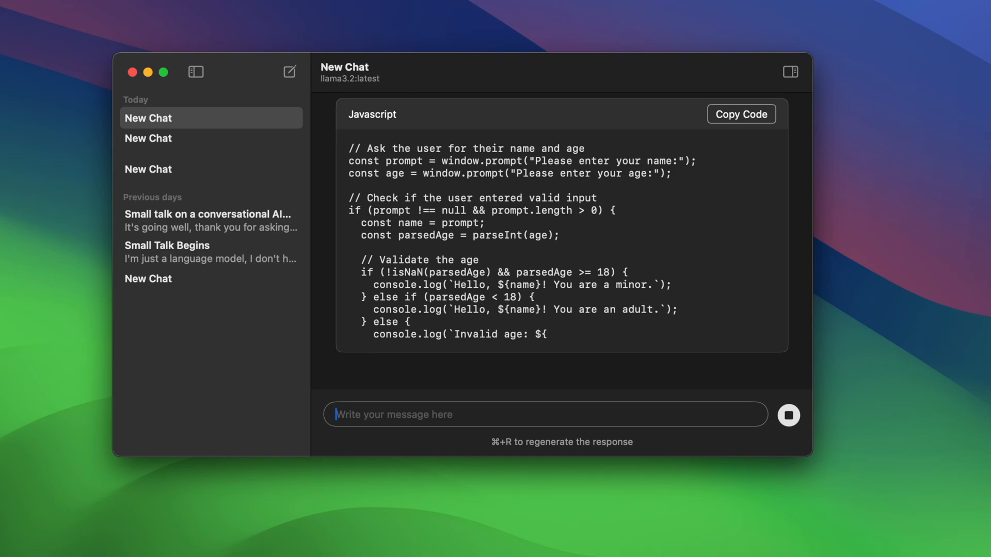
pyautogui.scroll(-3)
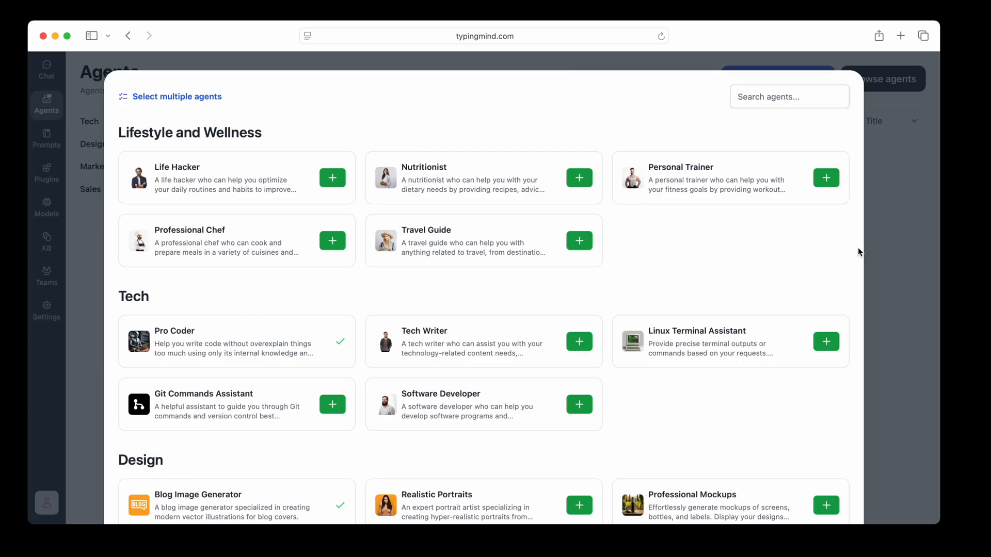
# Browse TypingMind's agents library, the Python weather chat, and the Dynamic Logos chat.
pyautogui.scroll(-3)
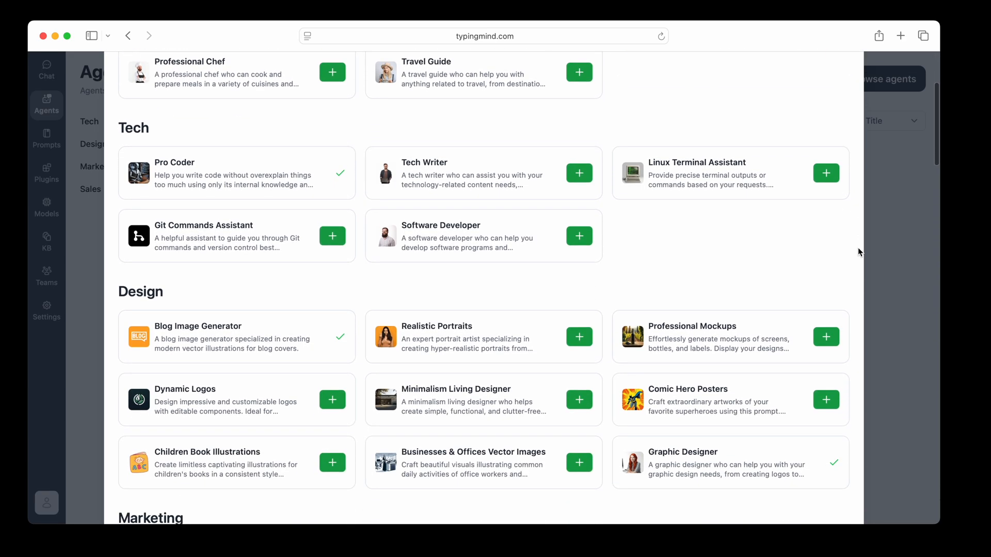
pyautogui.scroll(-3)
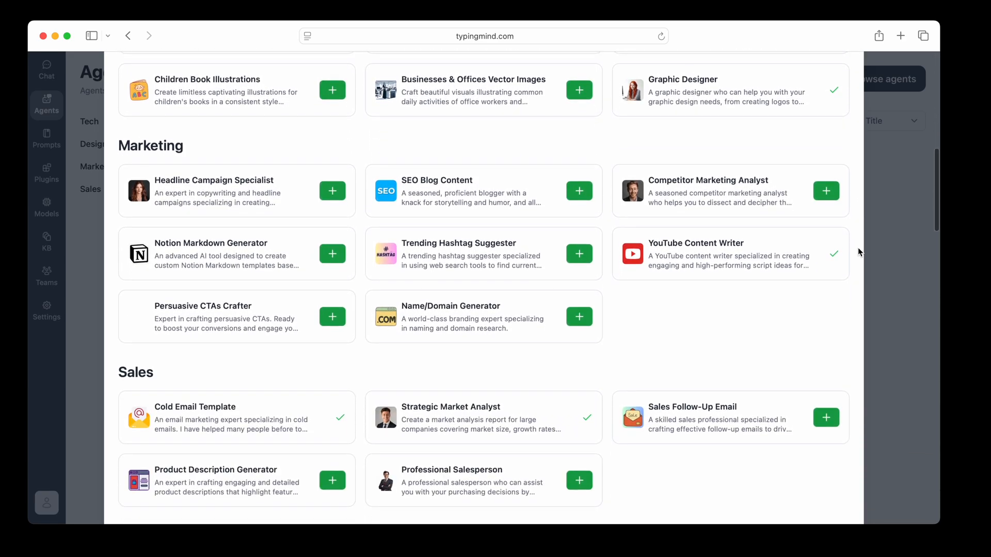
pyautogui.scroll(-3)
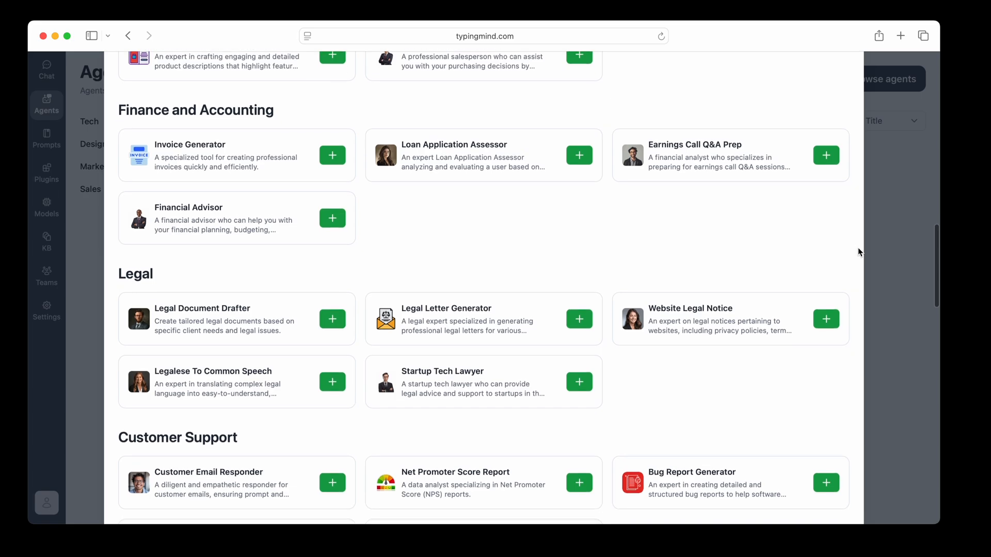
pyautogui.scroll(-3)
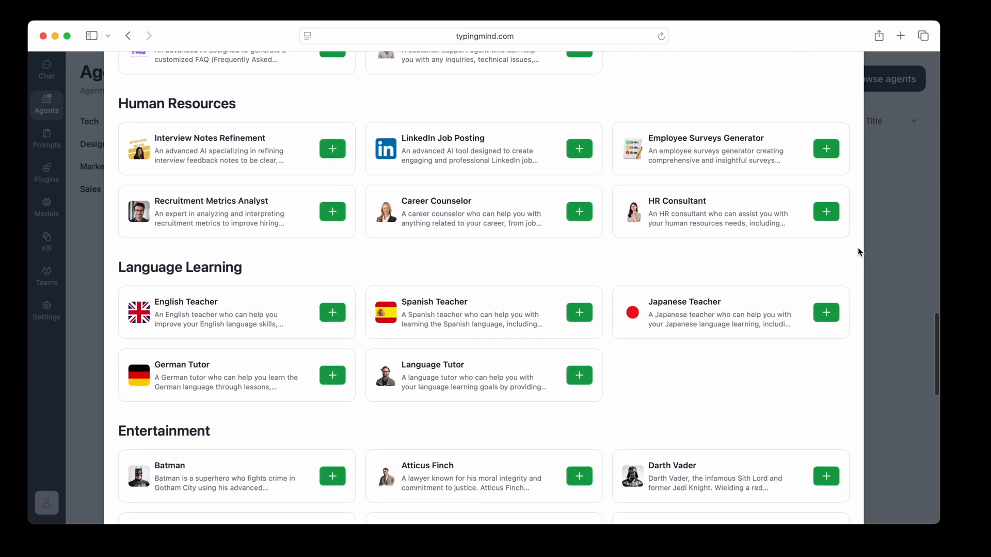
pyautogui.scroll(-3)
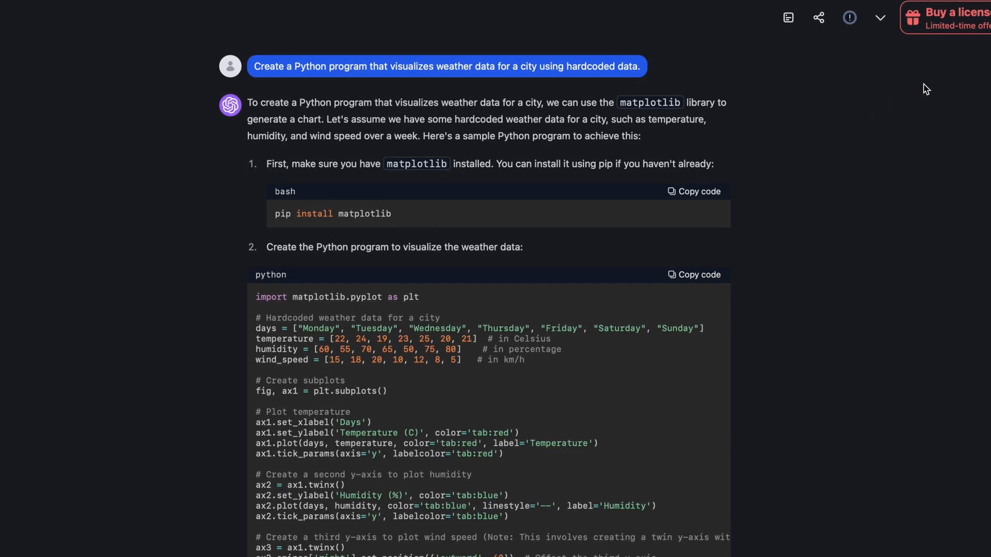
pyautogui.scroll(-3)
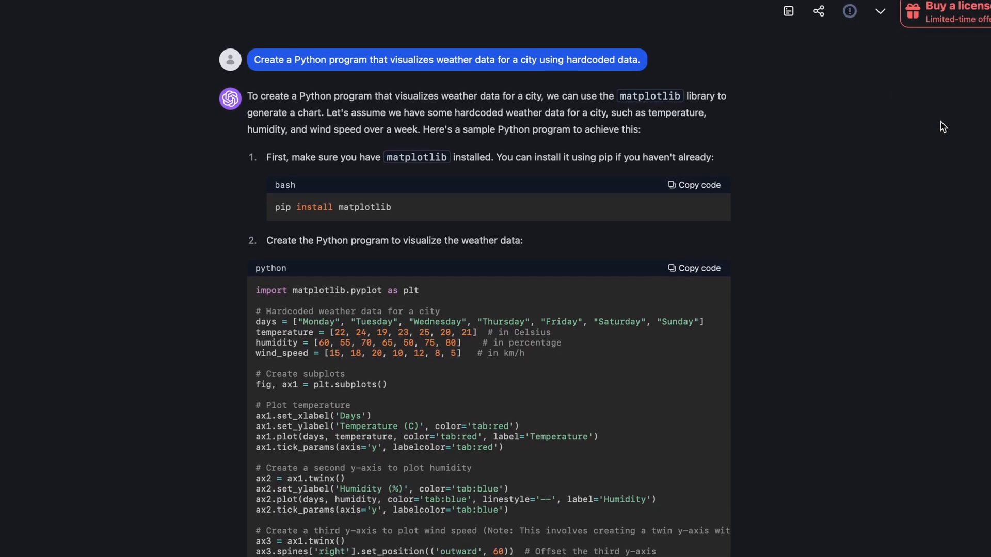
pyautogui.scroll(-3)
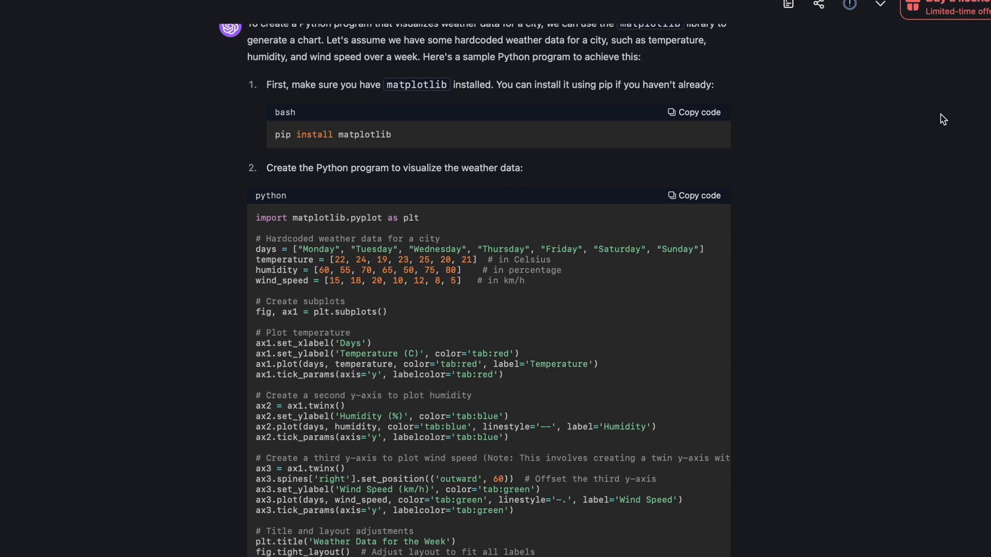
pyautogui.scroll(-3)
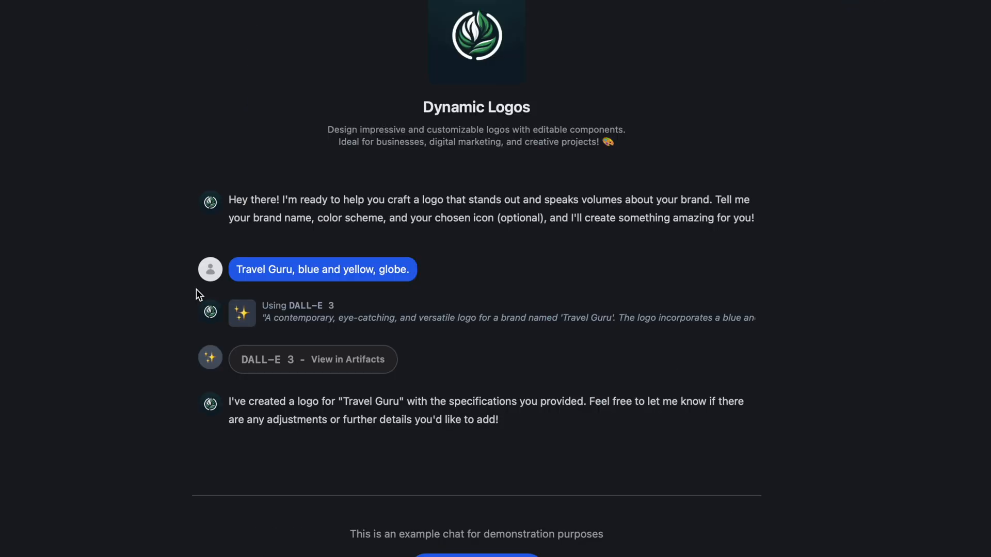
pyautogui.moveTo(395, 290)
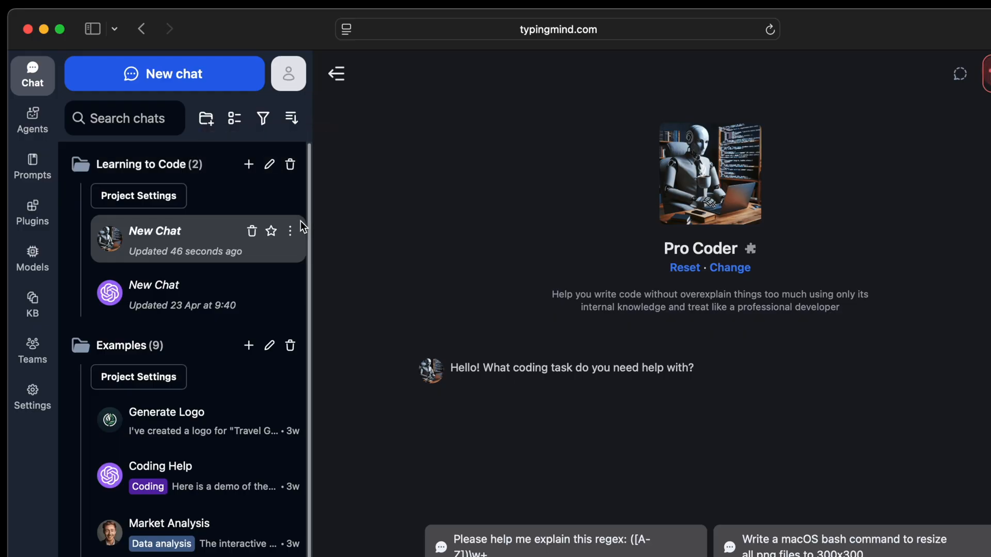
# Rename the newest chat under Learning to Code to 'Practice'.
pyautogui.click(290, 231)
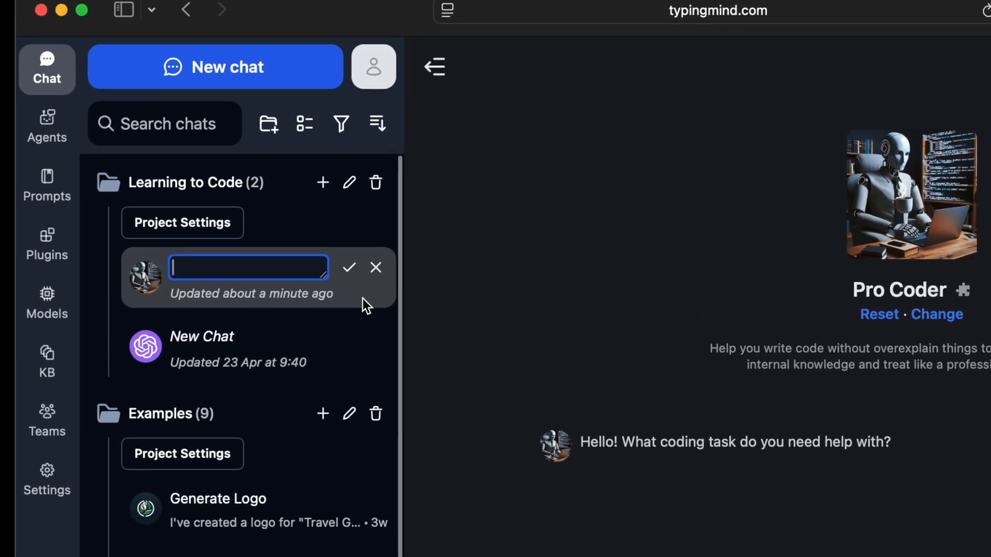
pyautogui.write('Practice')
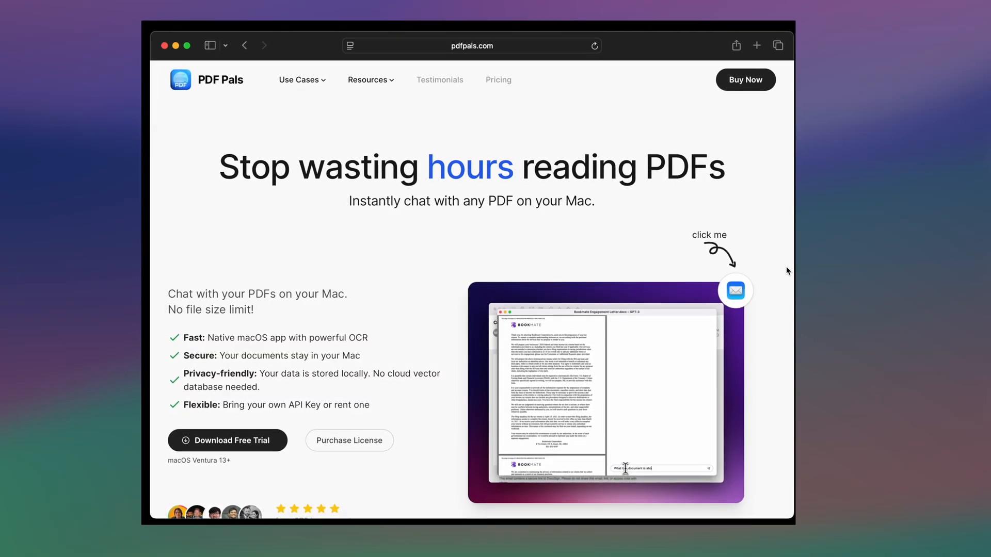
# Follow the summary's citations to pages 1 and 6 and highlight 'No file size limit!'.
pyautogui.click(734, 290)
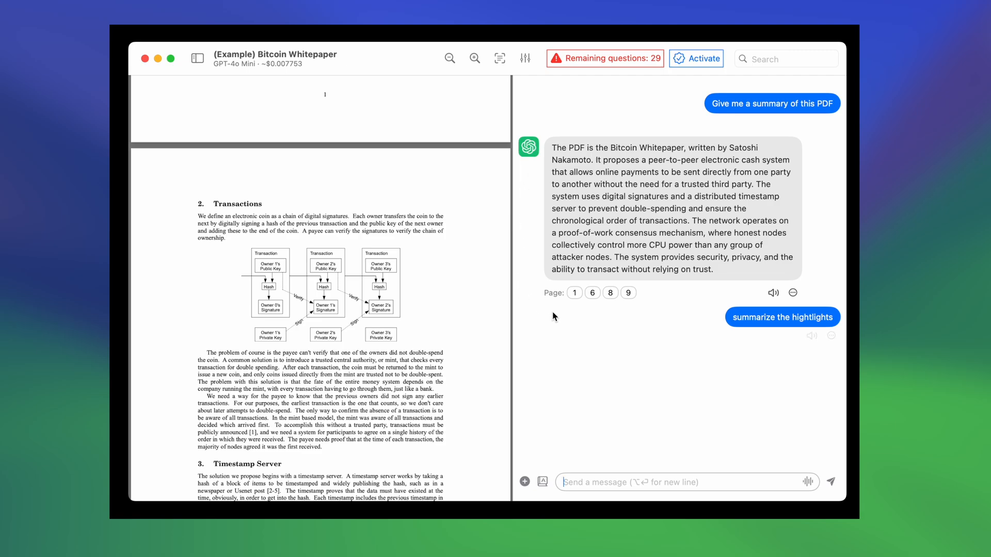
pyautogui.click(573, 293)
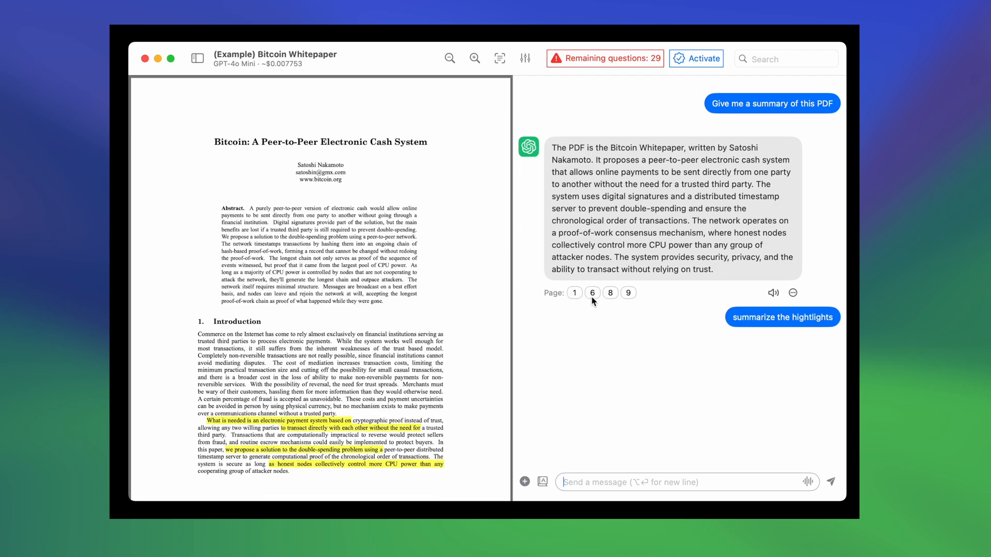
pyautogui.click(610, 293)
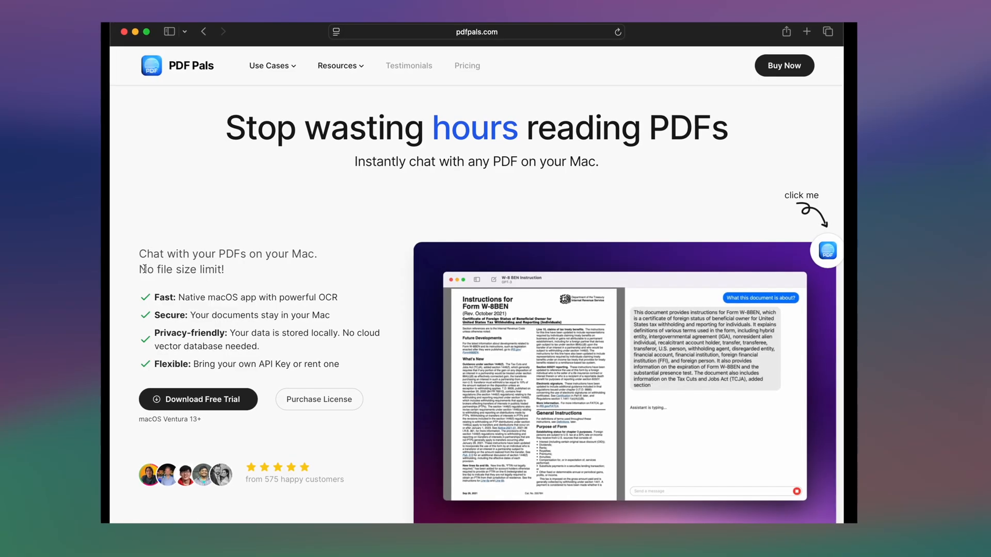
pyautogui.doubleClick(174, 268)
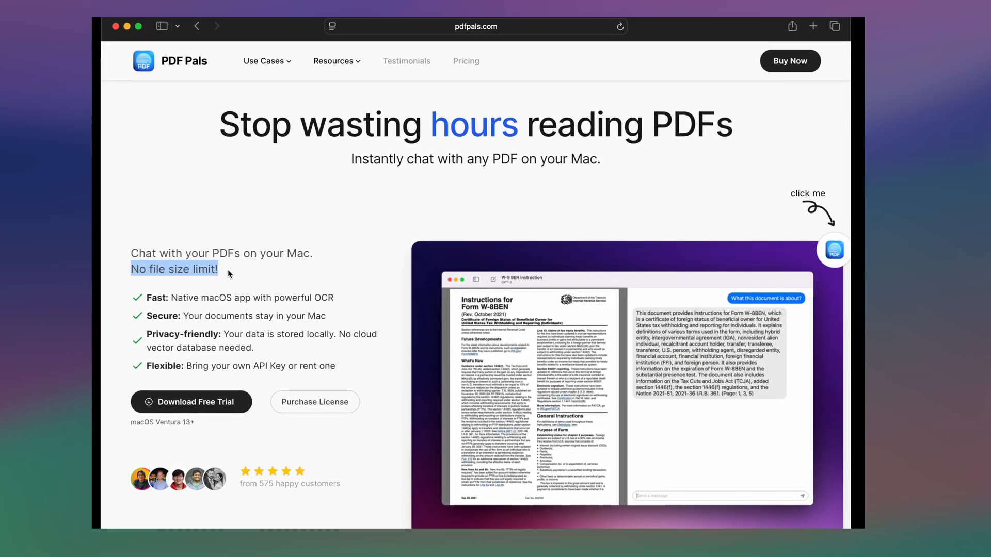
pyautogui.scroll(-3)
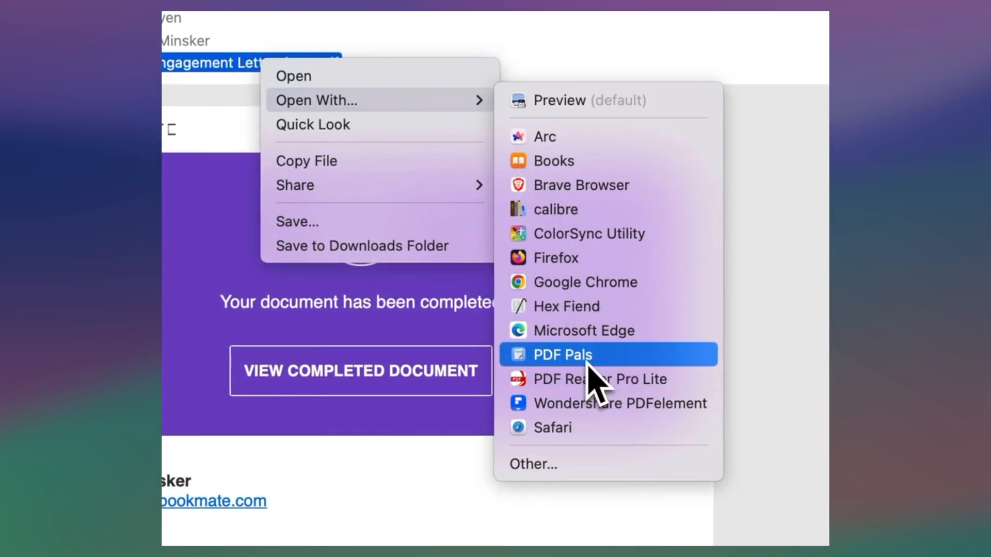
# Open the engagement letter in PDF Pals and ask 'What this document'.
pyautogui.click(562, 354)
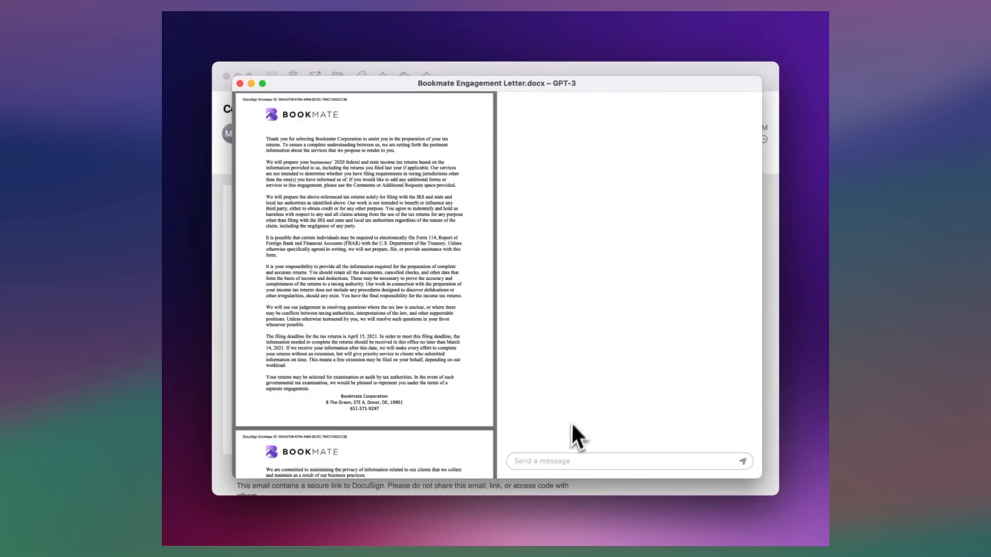
pyautogui.write('What this document i')
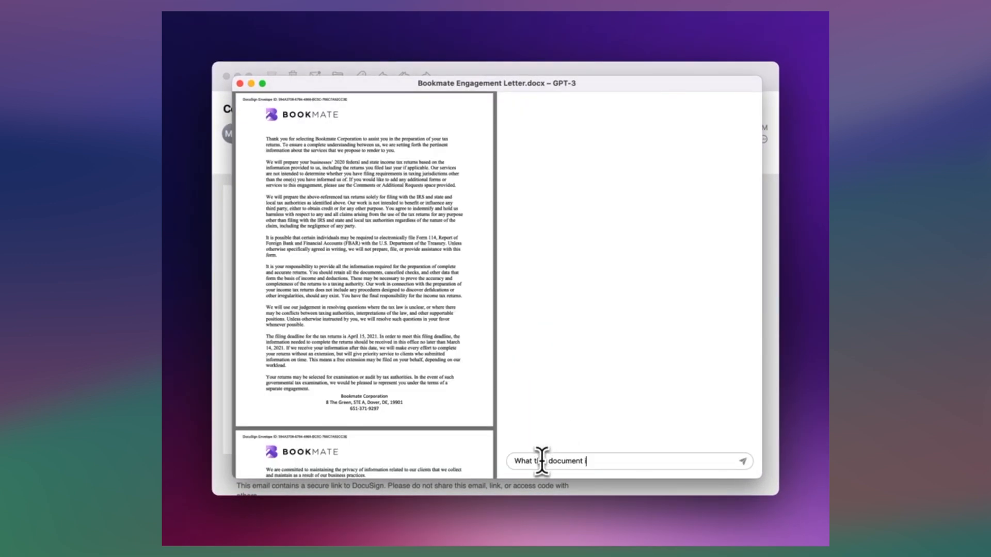
pyautogui.click(742, 461)
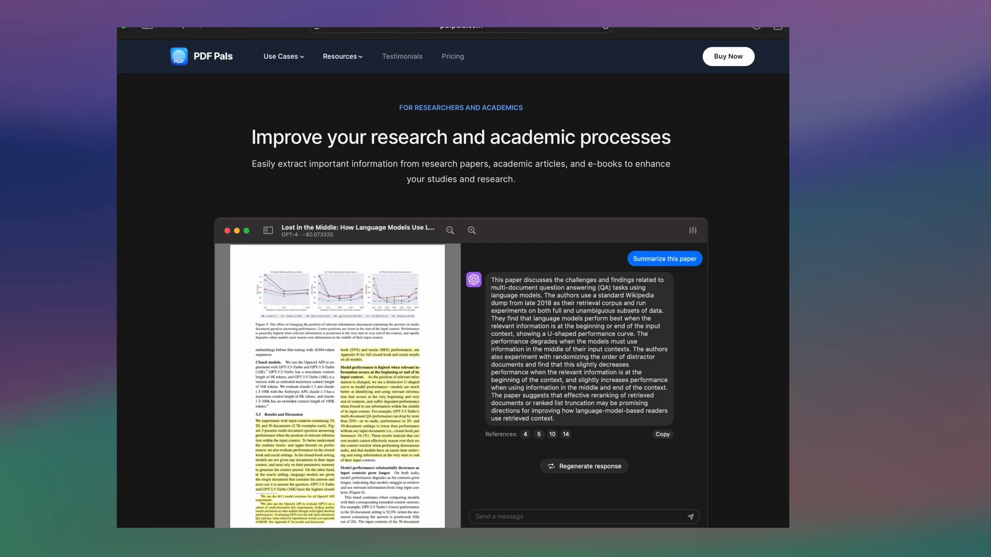
# Scroll the pdfpals.com Use Cases page to the 'For Legal Professional' section.
pyautogui.scroll(-3)
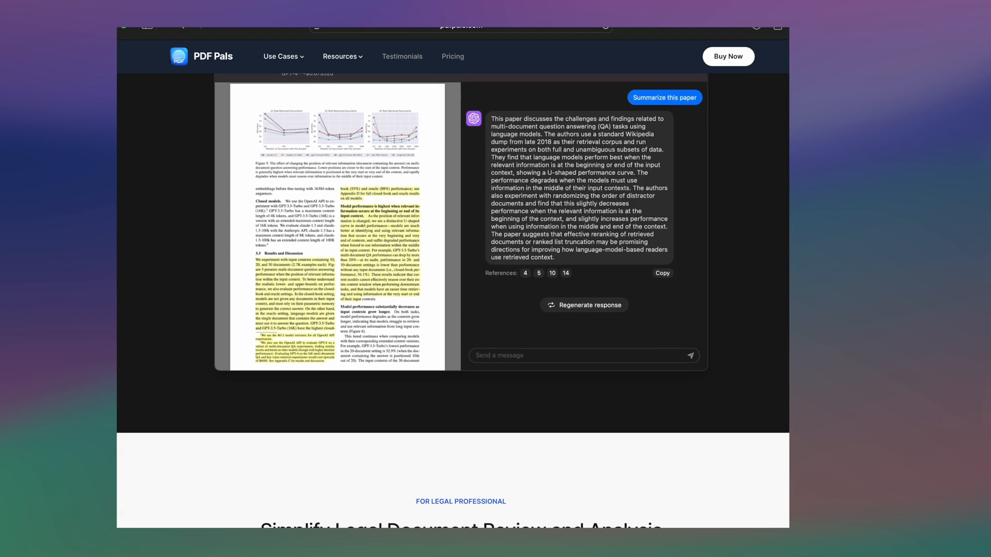
pyautogui.scroll(-3)
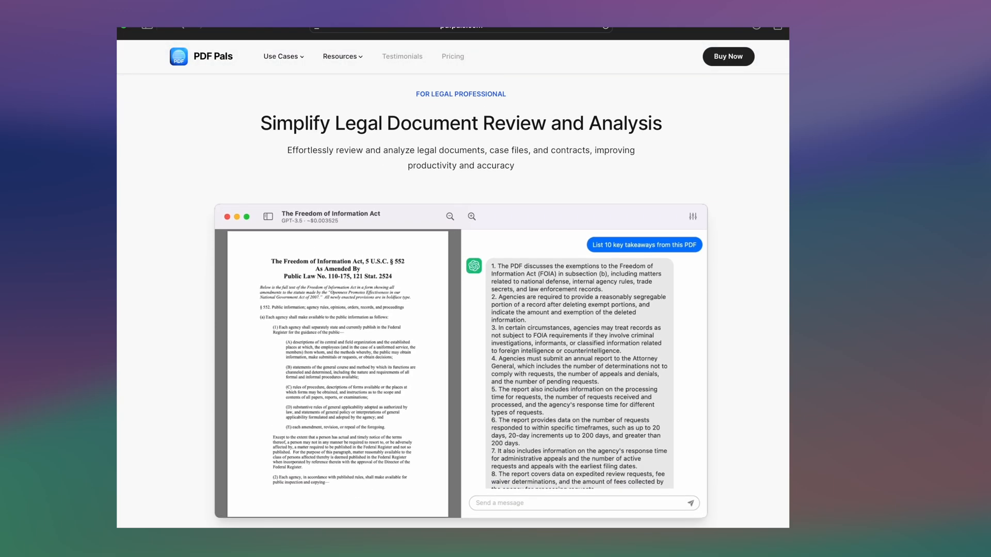
pyautogui.scroll(-3)
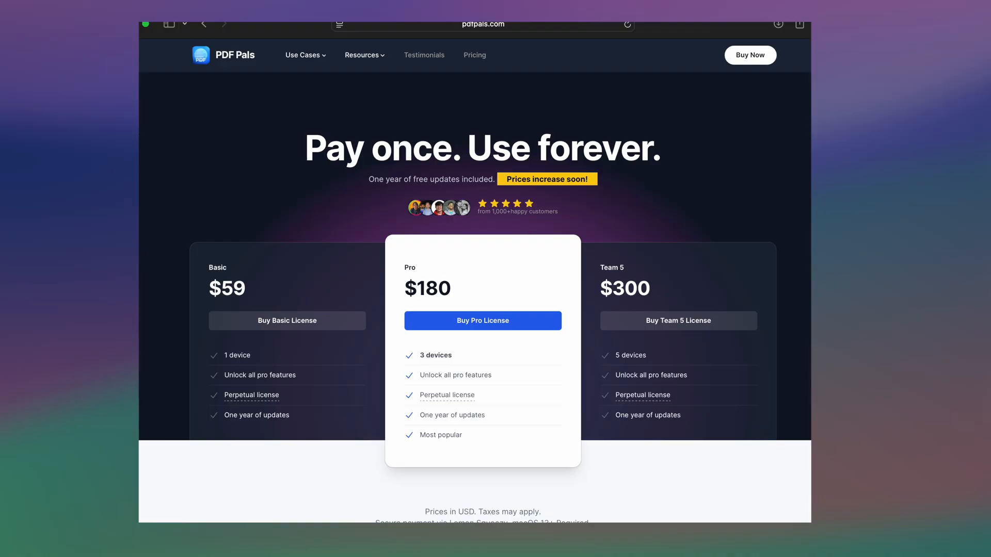
pyautogui.moveTo(274, 277)
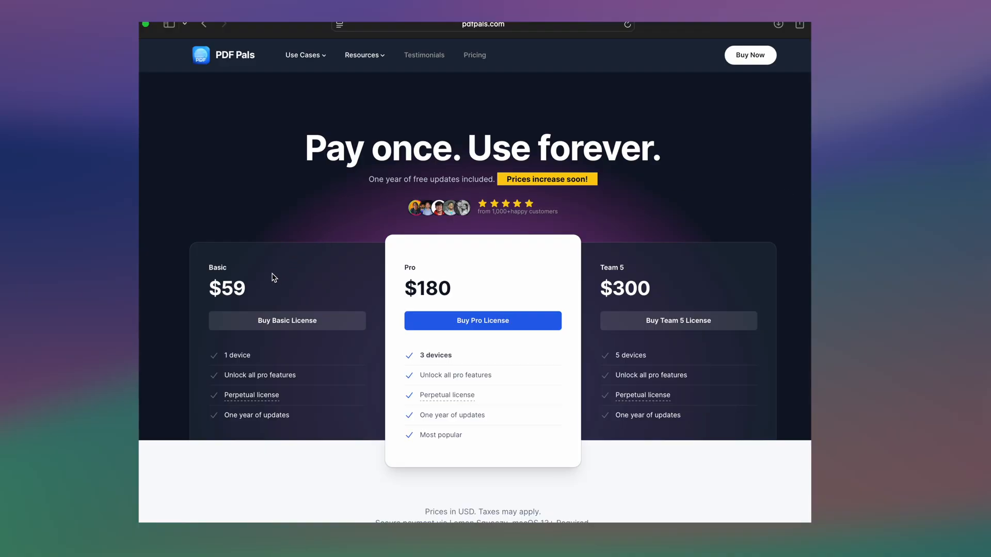
# Review the Basic $59, Pro $180 and Team 5 $300 license cards.
pyautogui.doubleClick(217, 268)
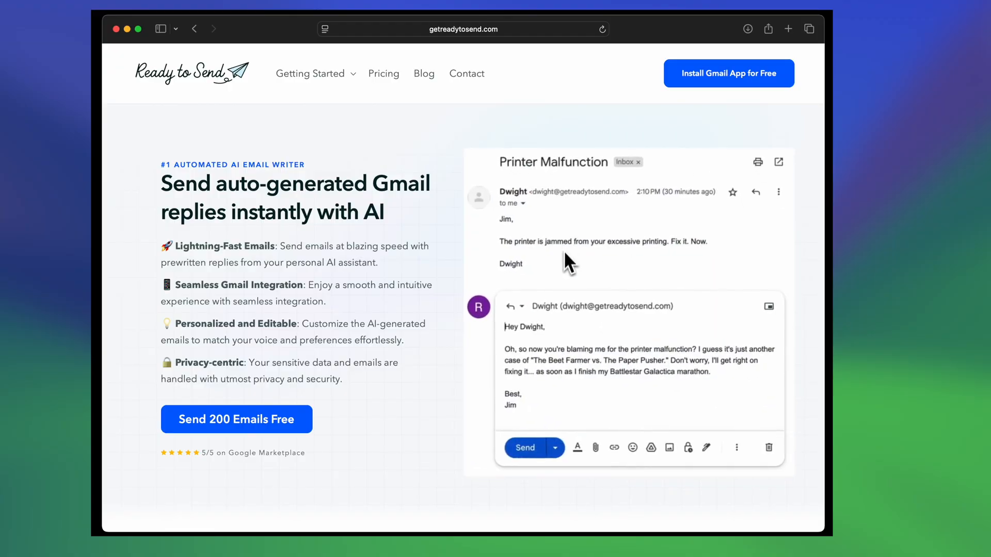
# Browse Ready to Send's features and view its $5, $12, $24 and $49 monthly plans.
pyautogui.scroll(-3)
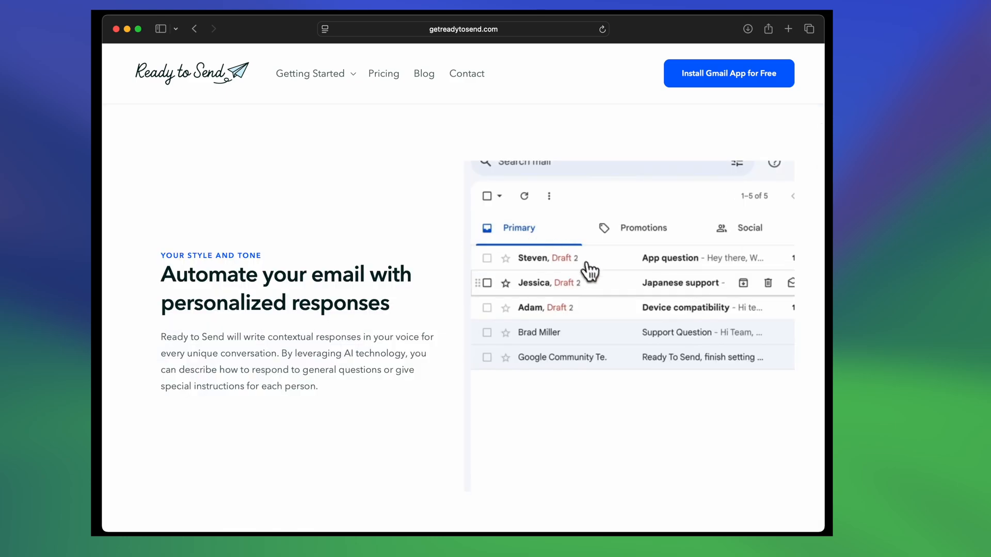
pyautogui.click(588, 282)
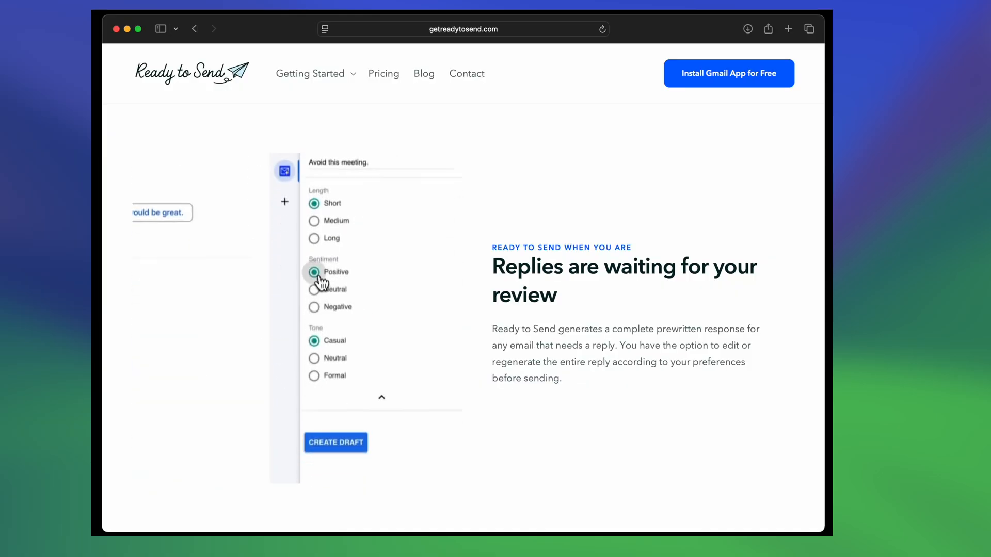
pyautogui.click(373, 73)
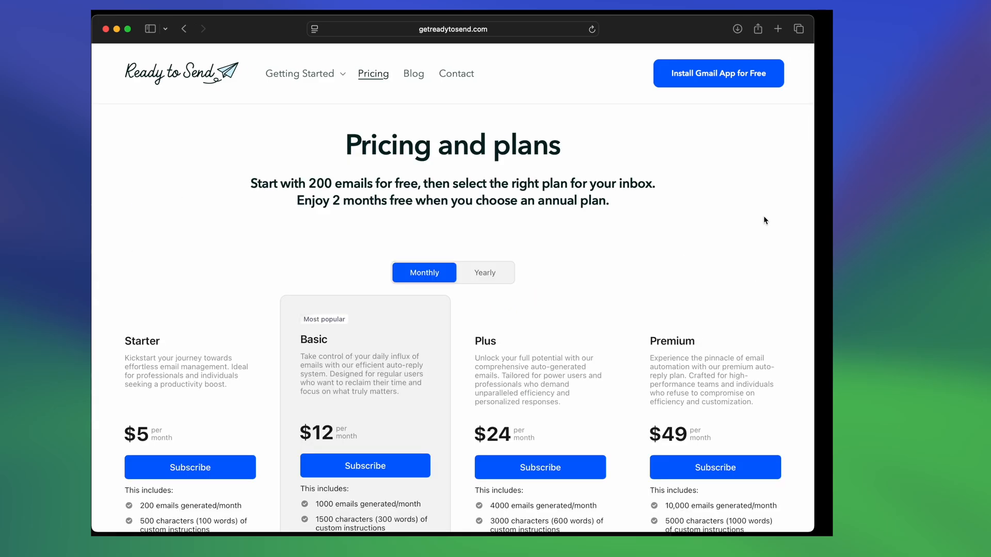
pyautogui.scroll(-3)
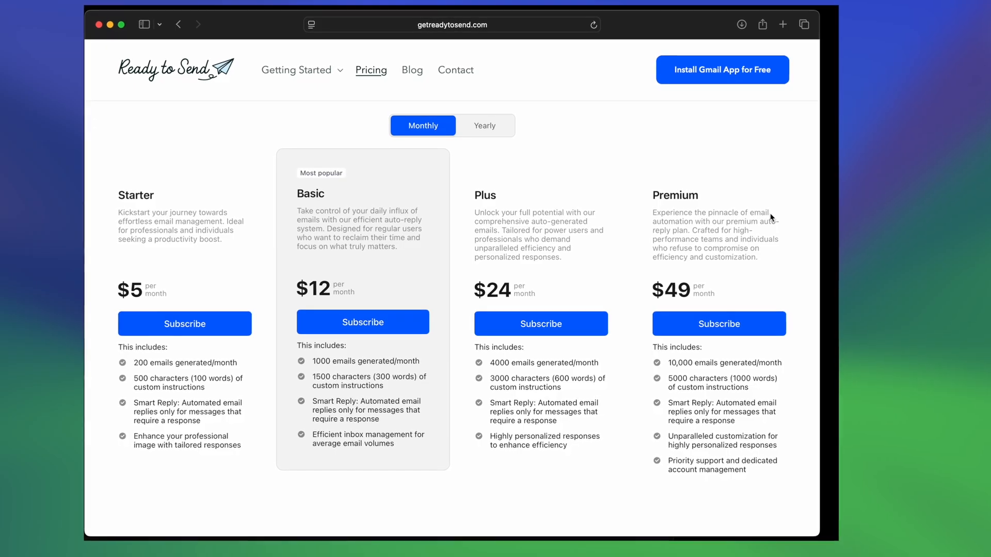
pyautogui.click(722, 69)
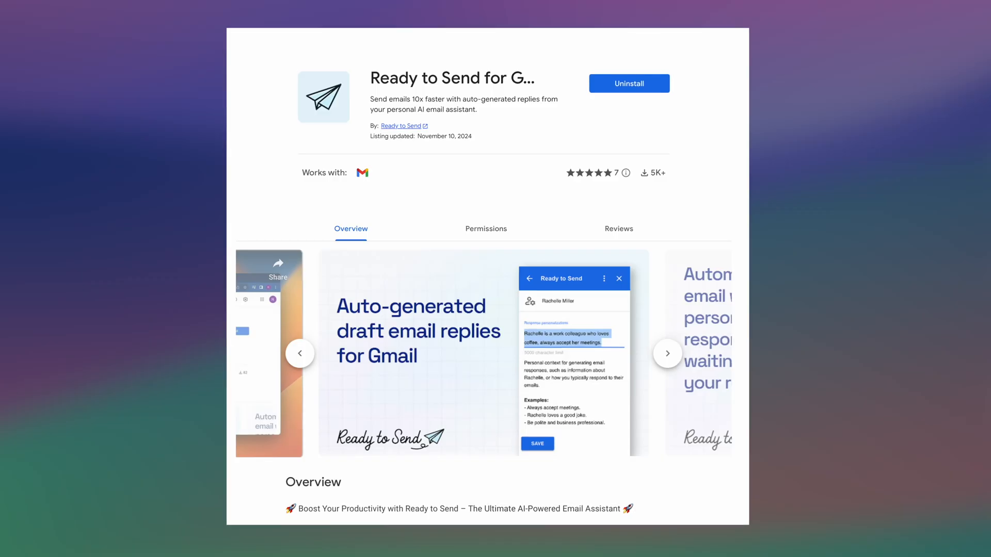
# Advance four screenshots in the Ready to Send Marketplace listing to the inbox-transformation slide.
pyautogui.click(667, 353)
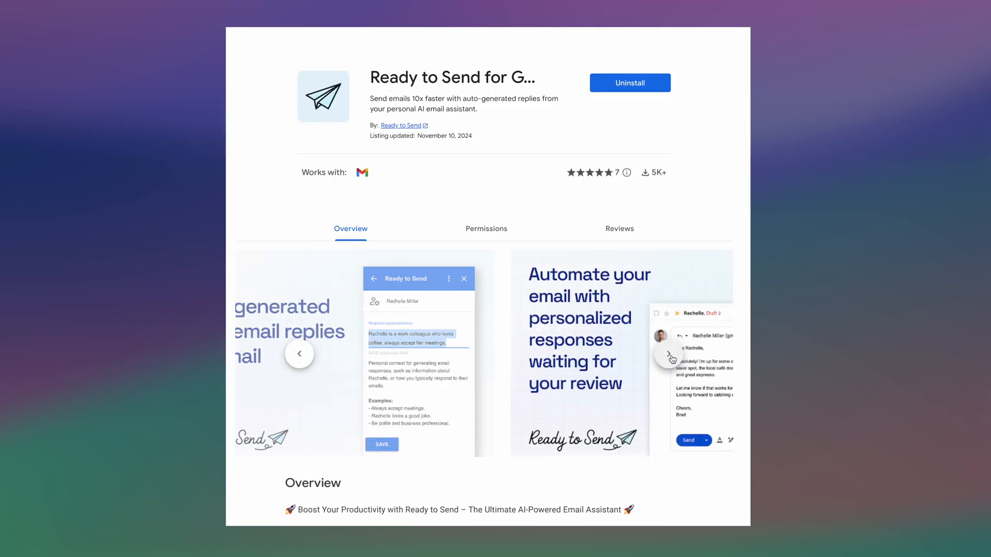
pyautogui.click(670, 354)
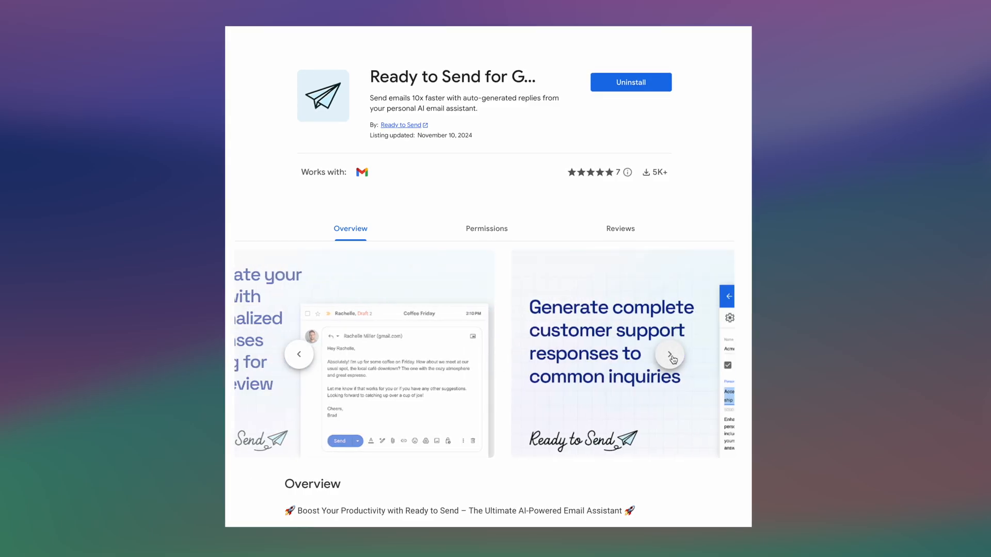
pyautogui.click(669, 354)
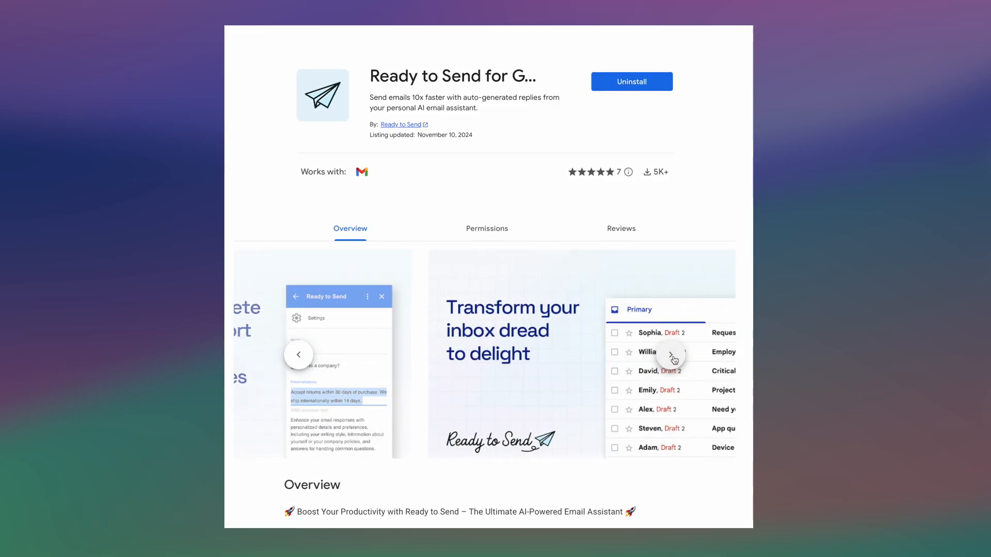
pyautogui.click(672, 354)
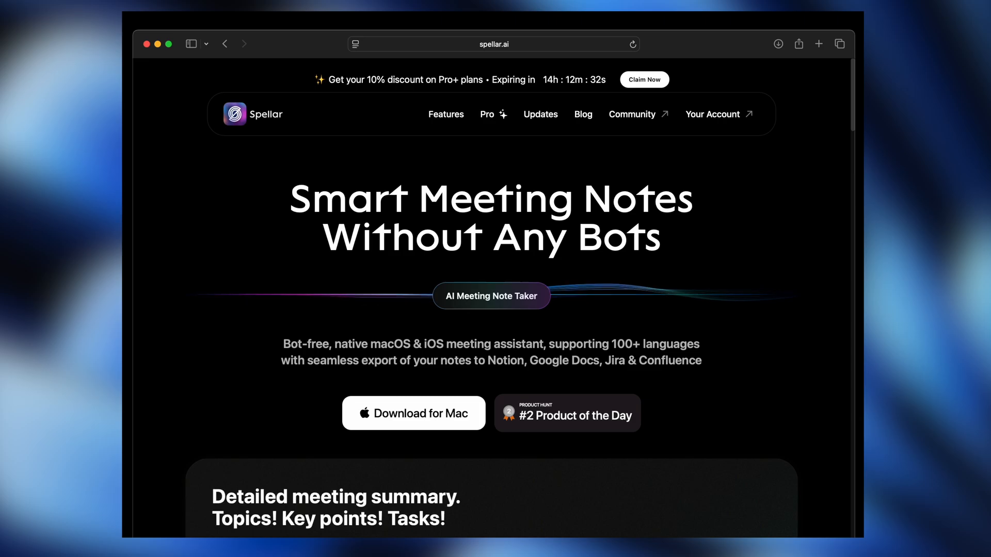
# Browse spellar.ai and its onboarding slides to reach the English Feedback tongue-twister exercise.
pyautogui.scroll(-3)
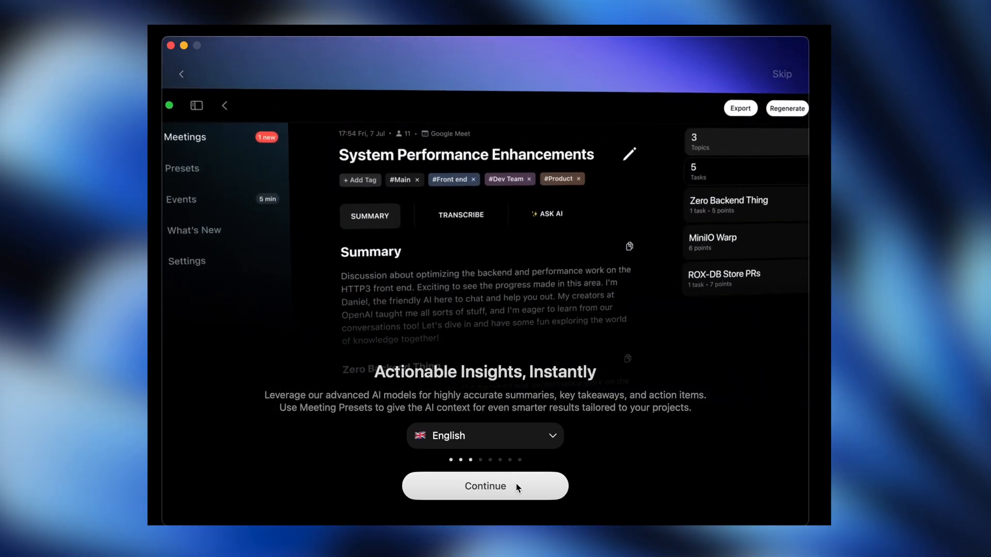
pyautogui.click(484, 485)
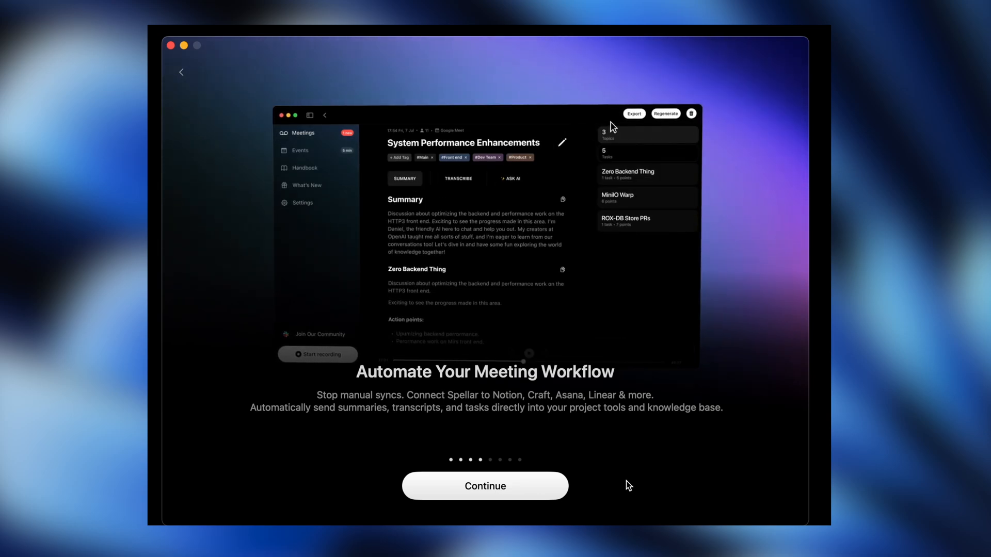
pyautogui.click(633, 114)
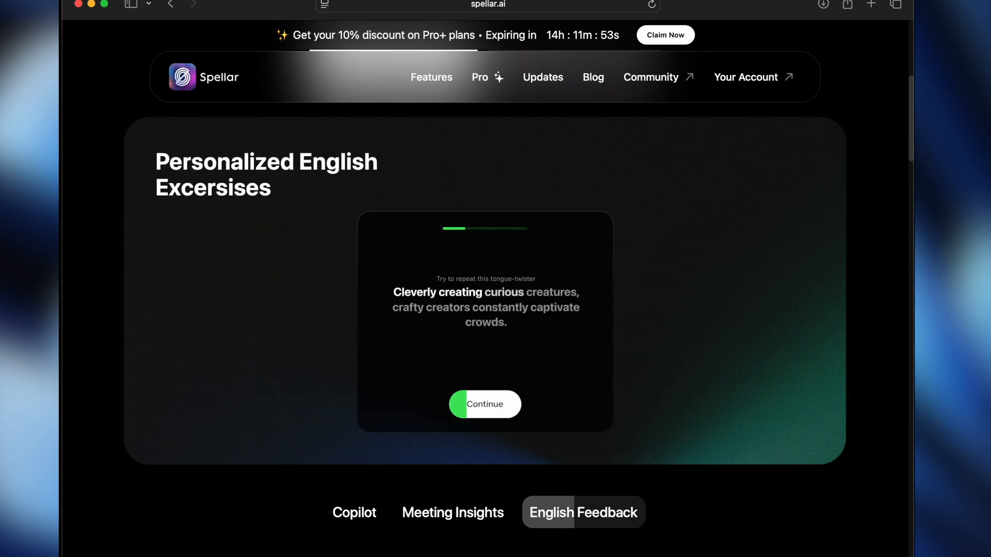
# Show Spellar's Copilot feature with the upcoming Sprint Planning meeting card.
pyautogui.click(355, 513)
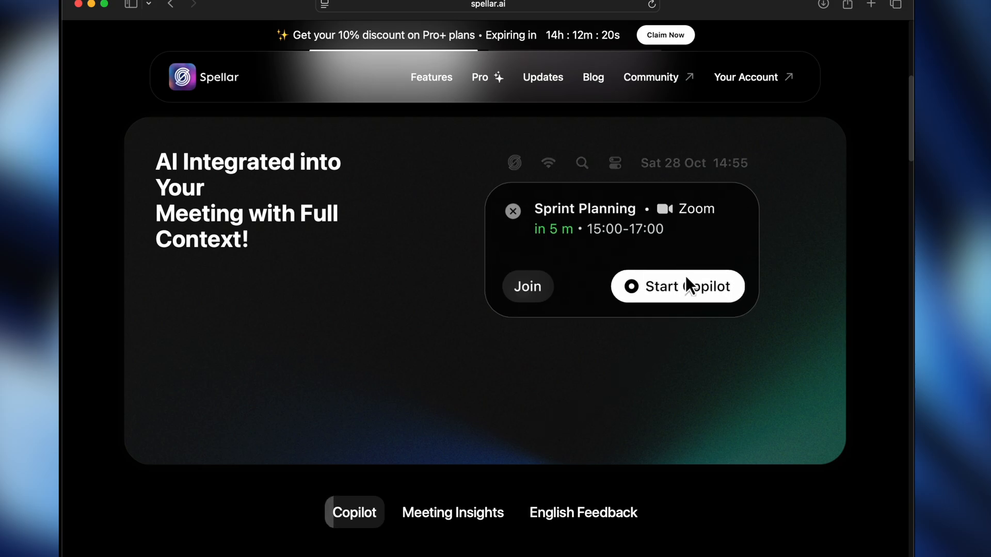
pyautogui.click(677, 286)
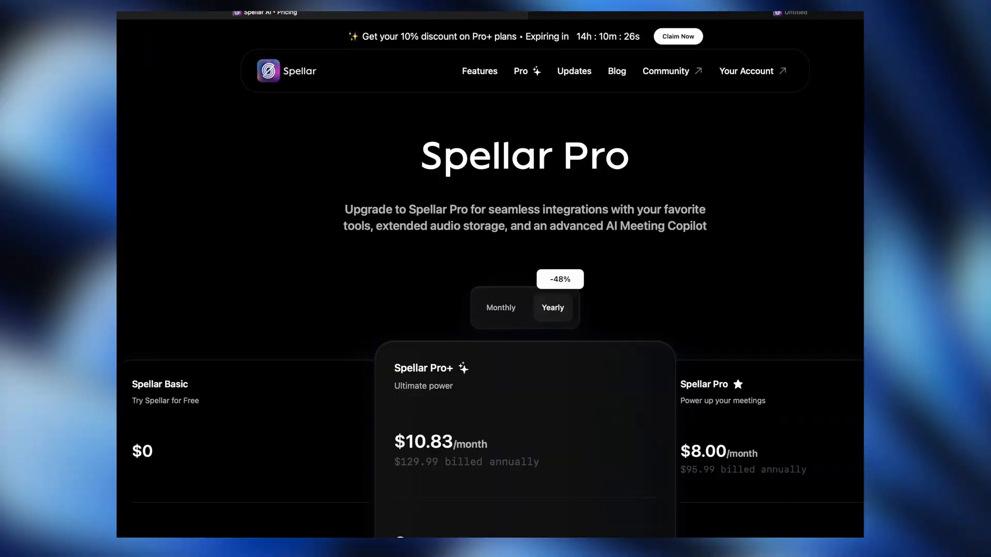
# Review Spellar's yearly plans: Basic free, Pro $8.00 and Pro+ $10.83 per month.
pyautogui.scroll(-3)
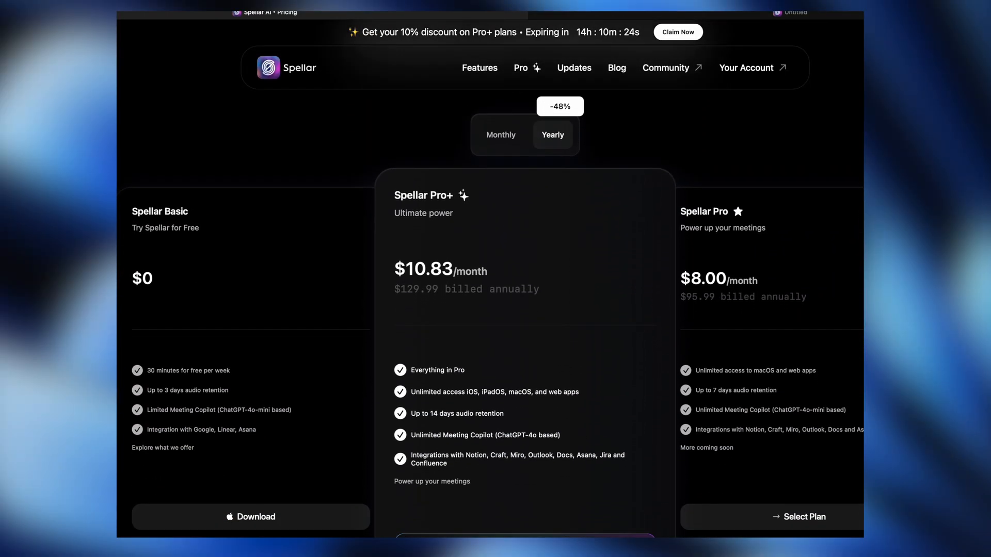
pyautogui.click(788, 12)
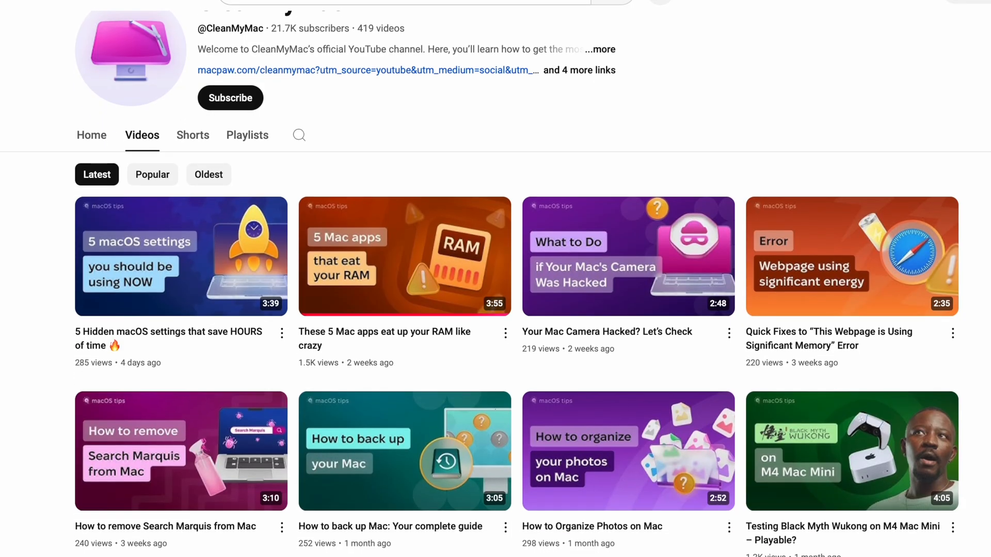
# Scroll CleanMyMac's YouTube video grid down to older iPhone cleaner and camera app uploads.
pyautogui.scroll(-3)
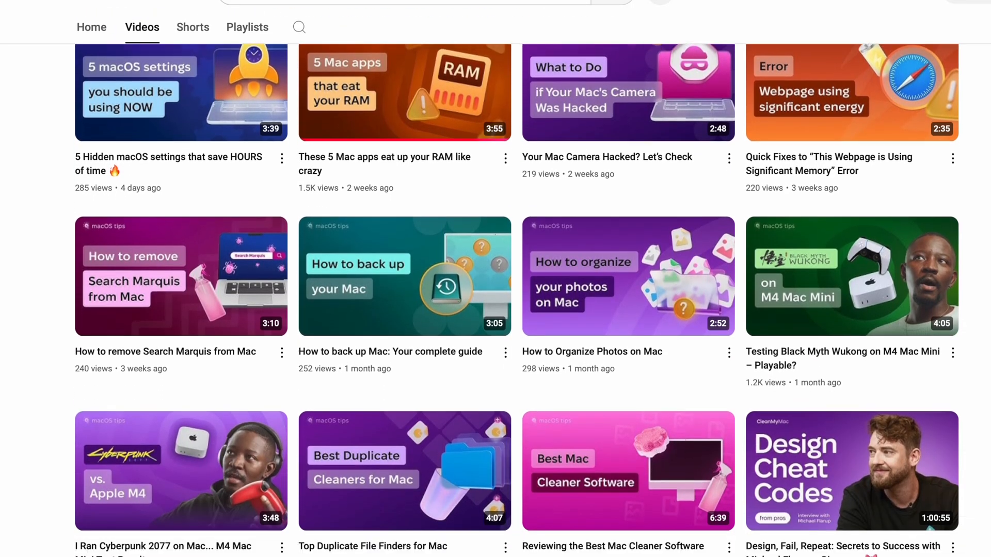
pyautogui.scroll(-3)
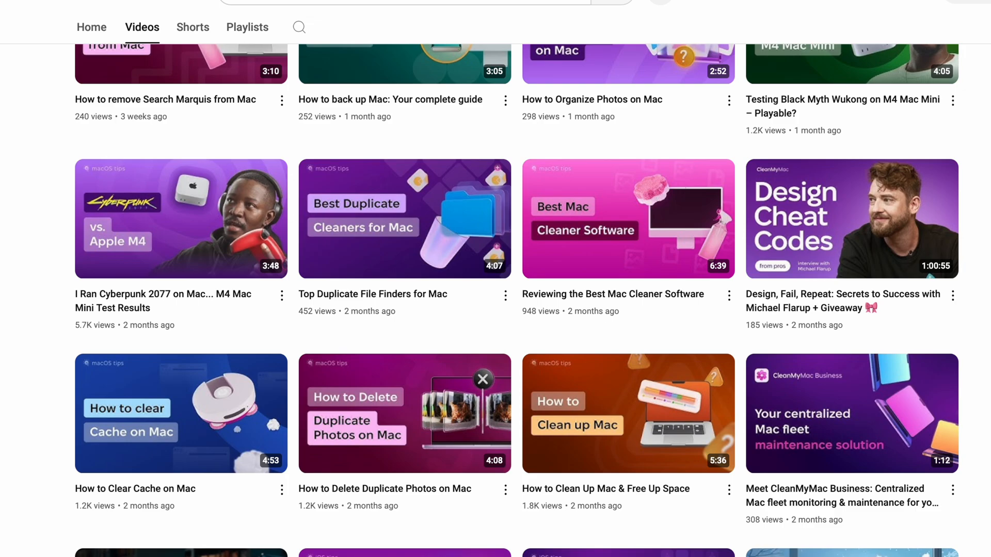
pyautogui.scroll(-3)
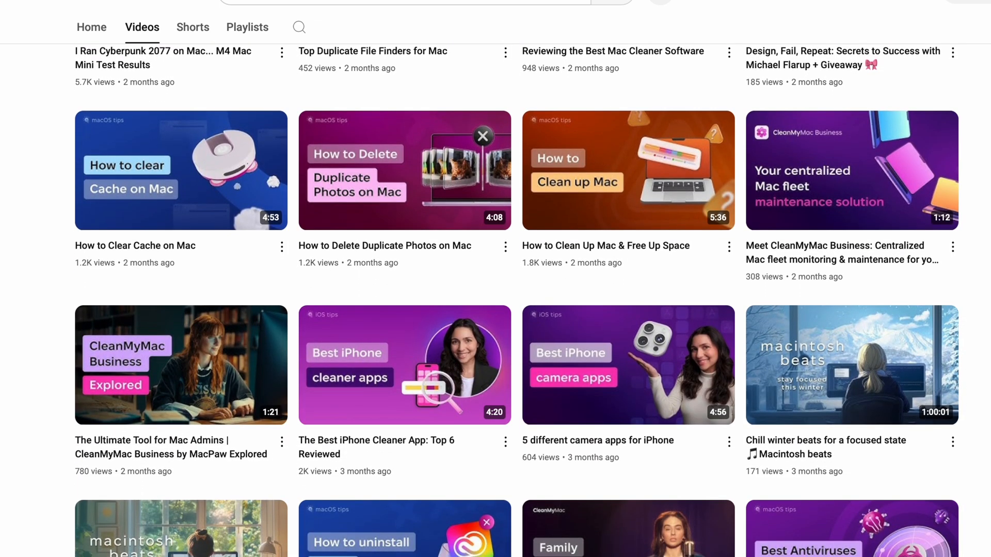